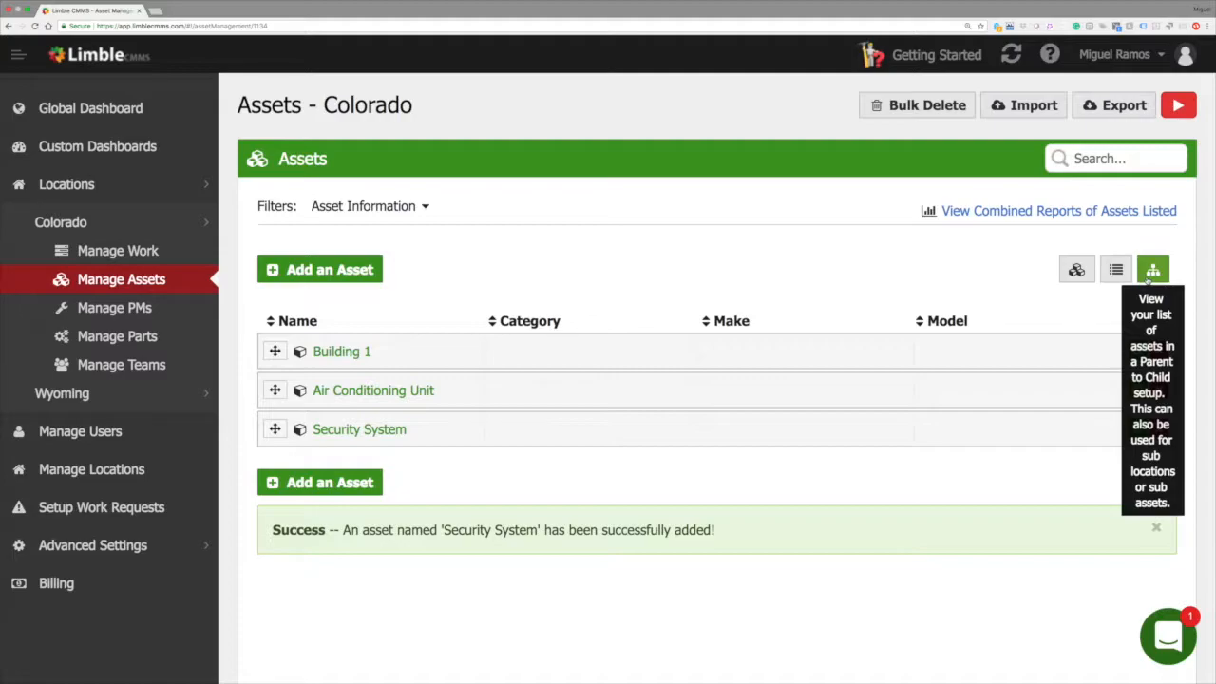
Step: Switch the Colorado assets list to the Parent/Child hierarchy view
click(1152, 270)
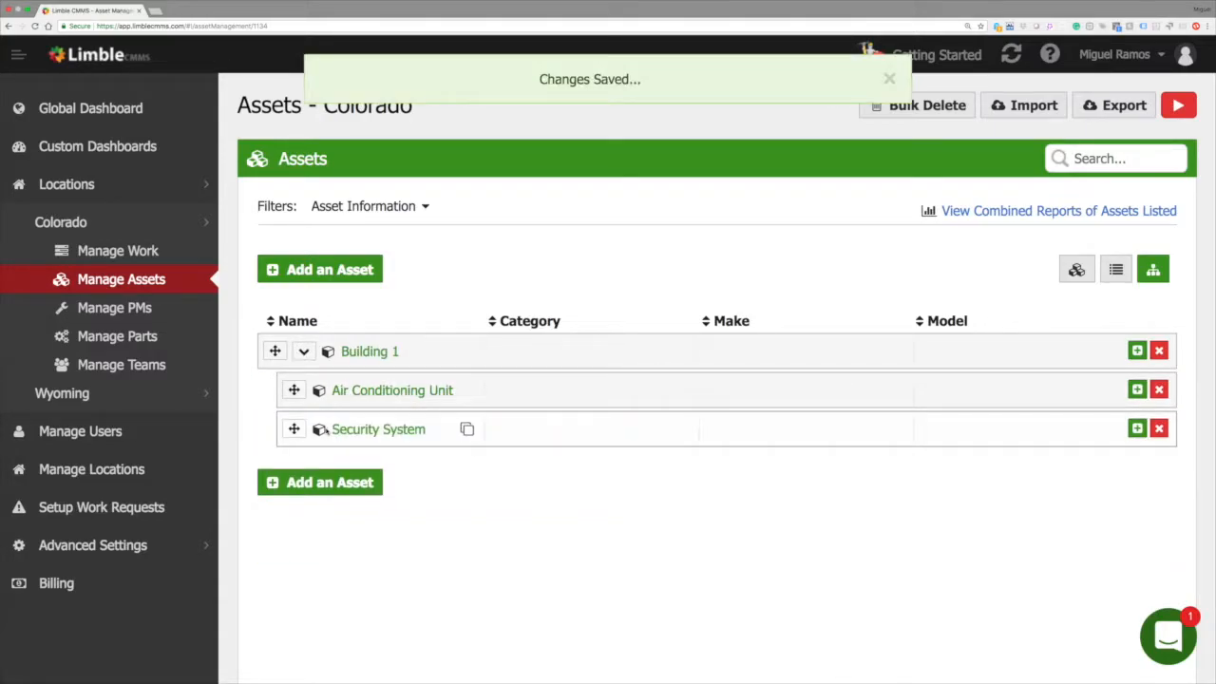